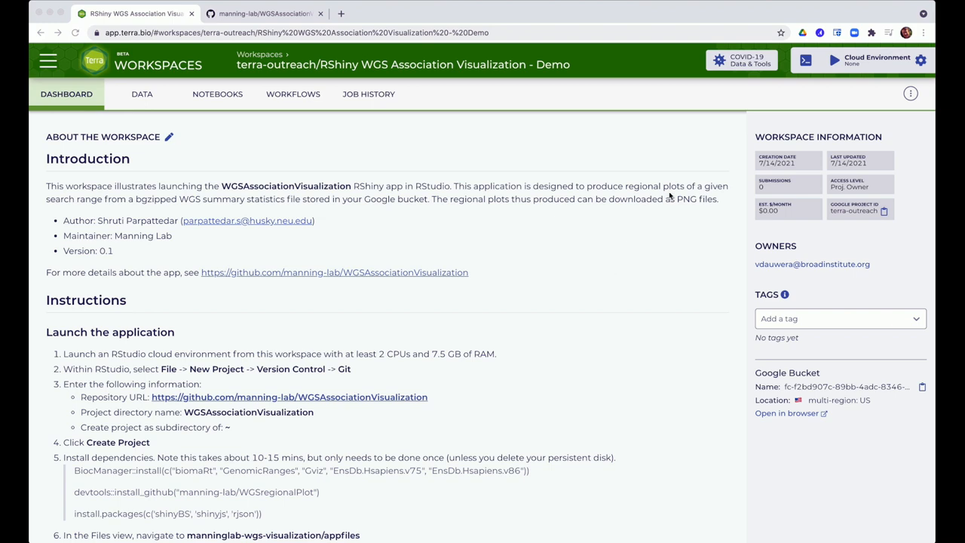
mouse_move(919, 62)
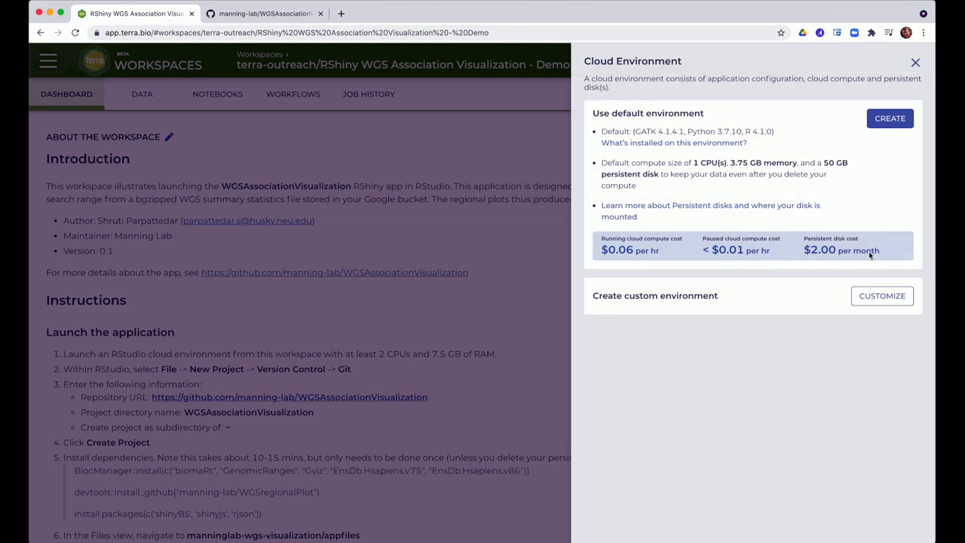
Step: Customize a cloud environment with the RStudio R 4.1.0 configuration at 2 CPUs and 7.5 GB memory
left_click(880, 295)
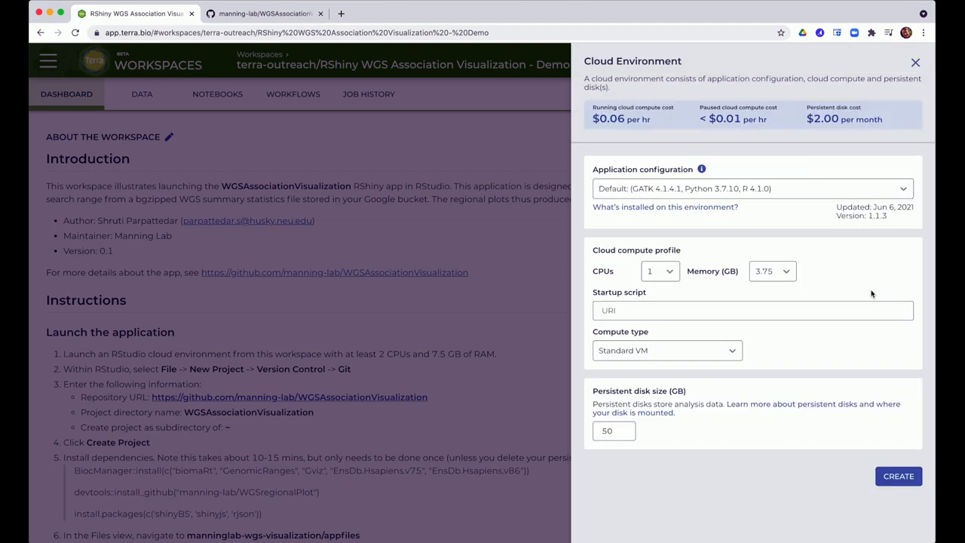
left_click(751, 189)
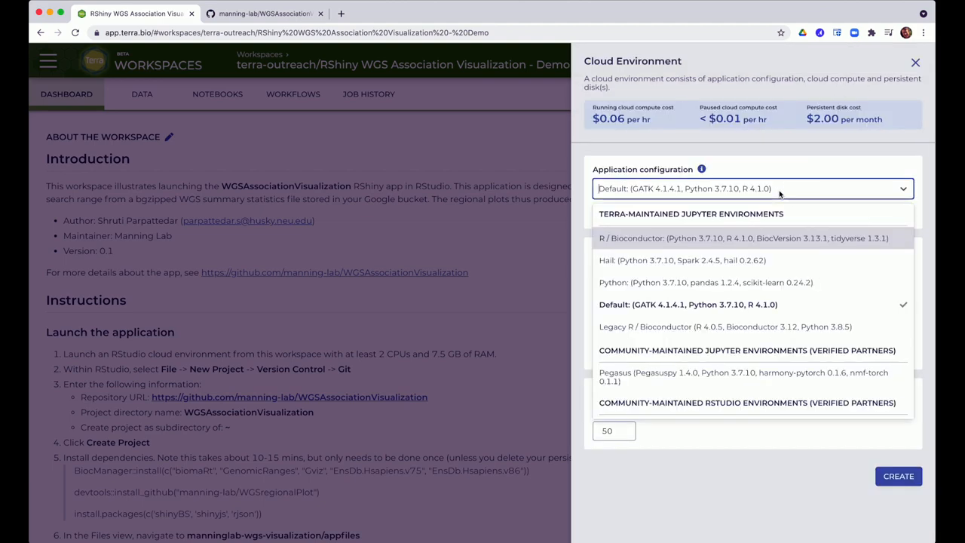
scroll("down", 3)
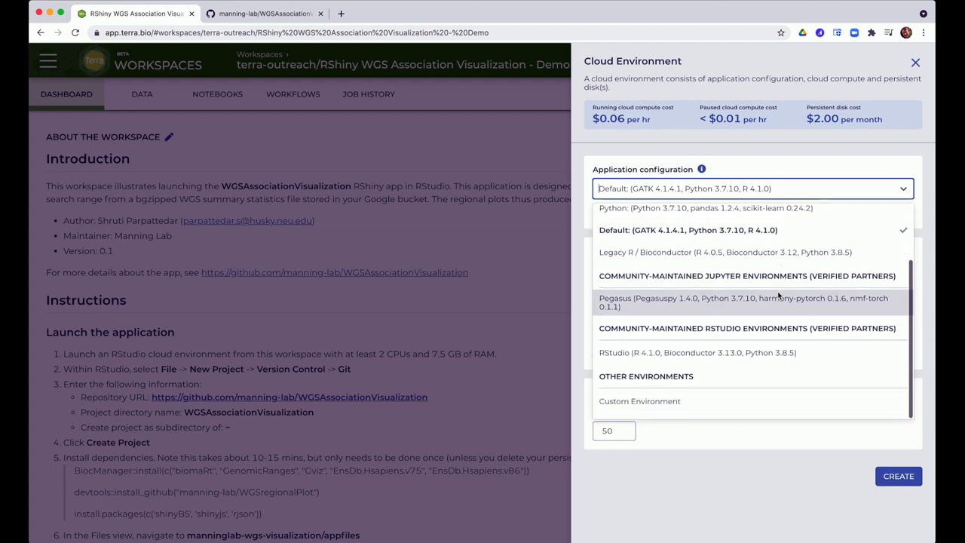
mouse_move(731, 353)
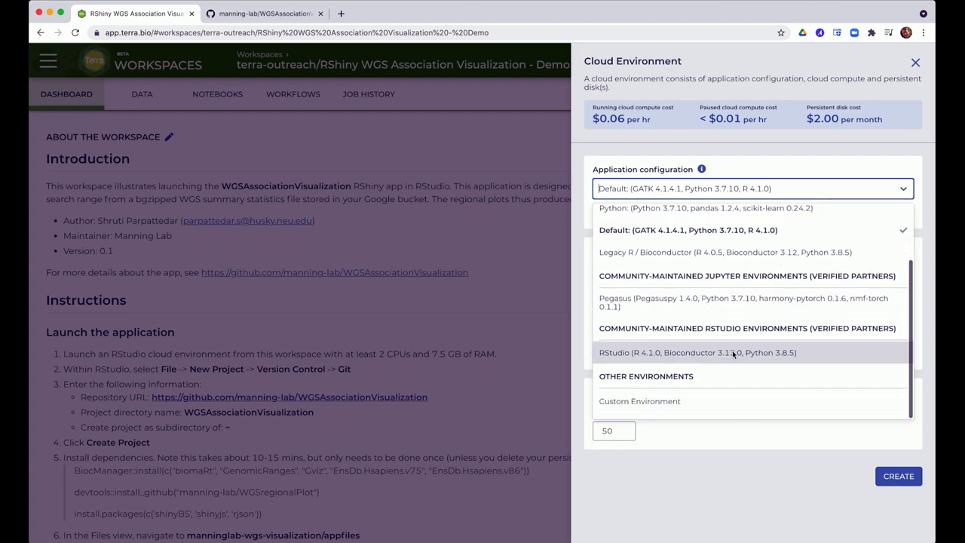
left_click(696, 353)
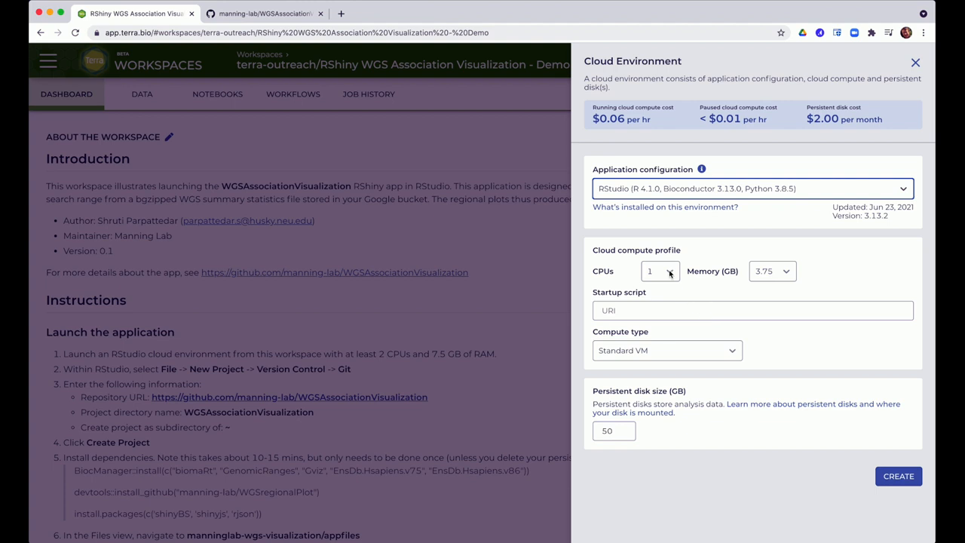
left_click(671, 268)
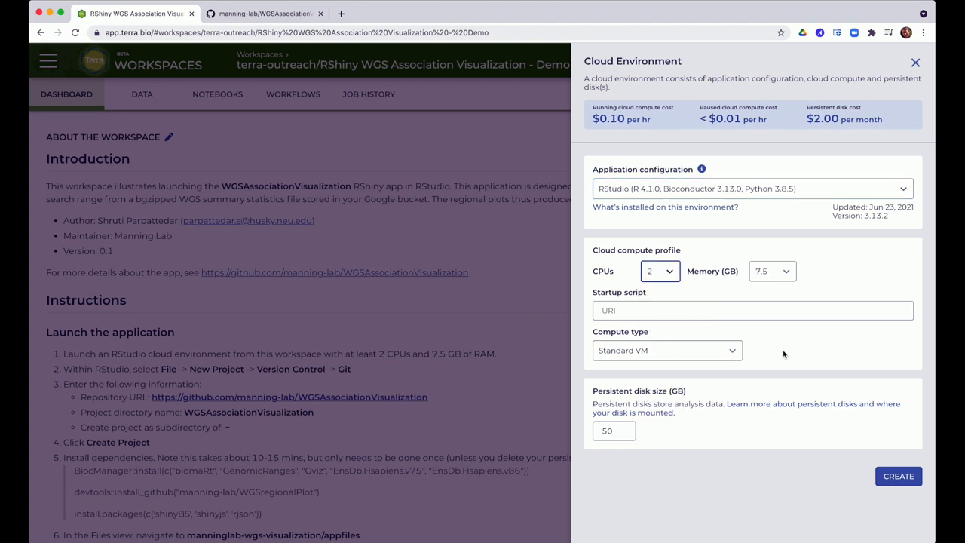
mouse_move(865, 470)
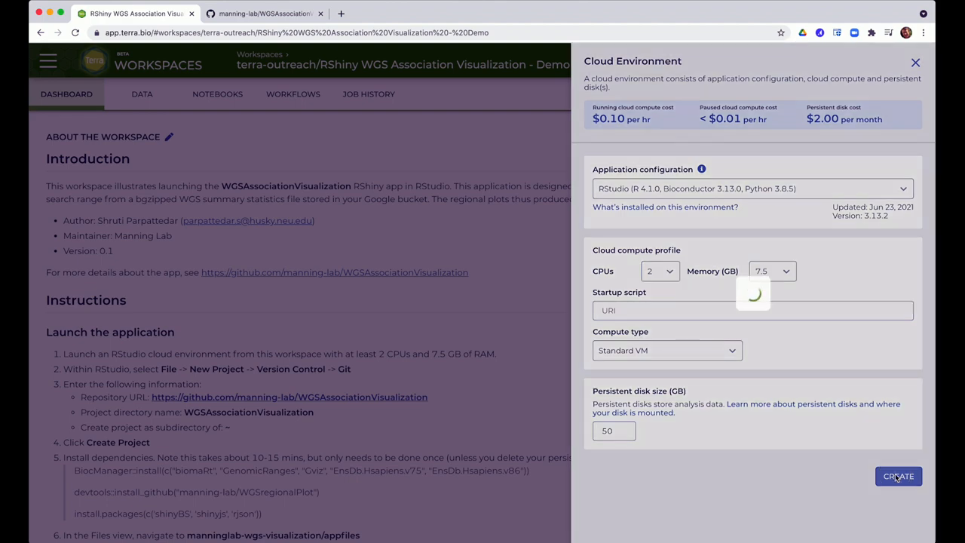
Step: Create the configured environment and launch it once Terra reports it ready
left_click(898, 476)
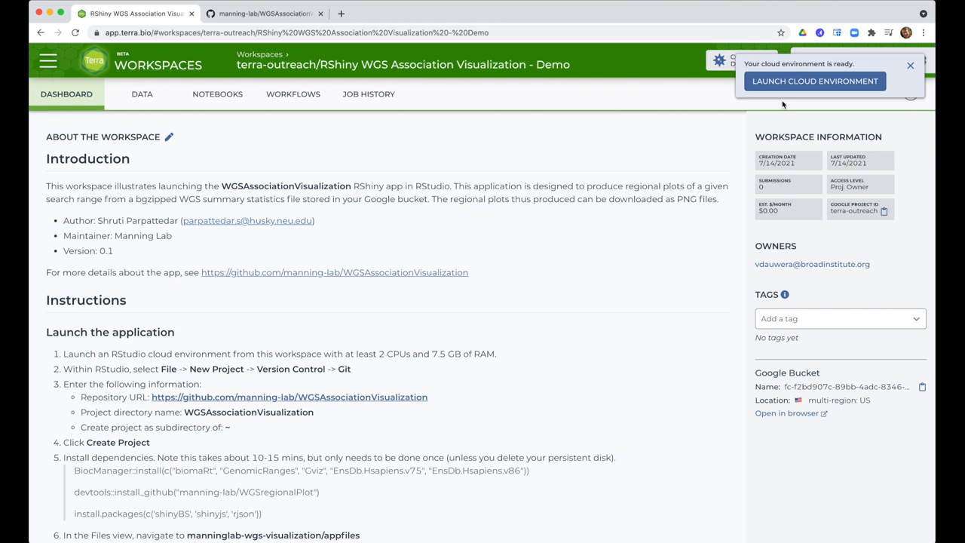
left_click(814, 82)
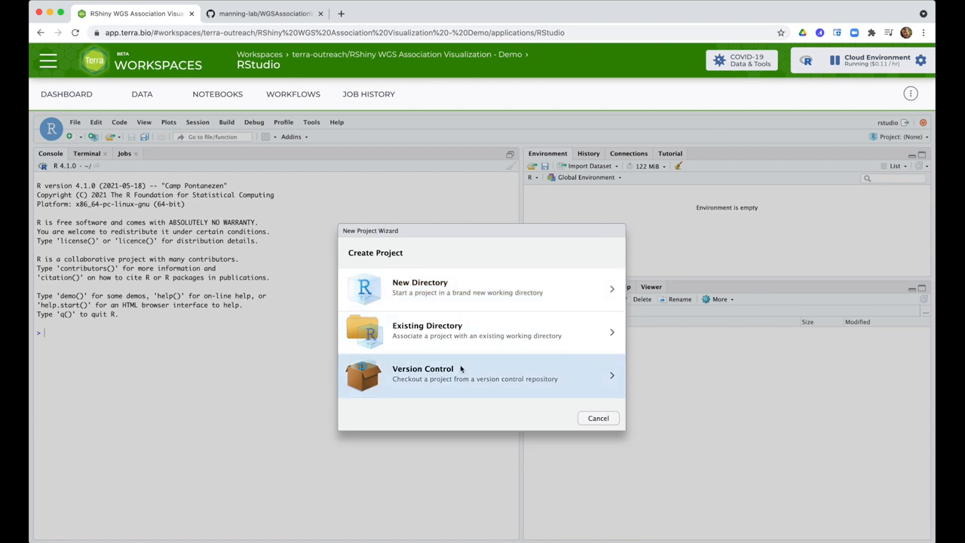
Step: Clone manning-lab/WGSAssociationVisualization via Git into a new project under the home directory
left_click(479, 373)
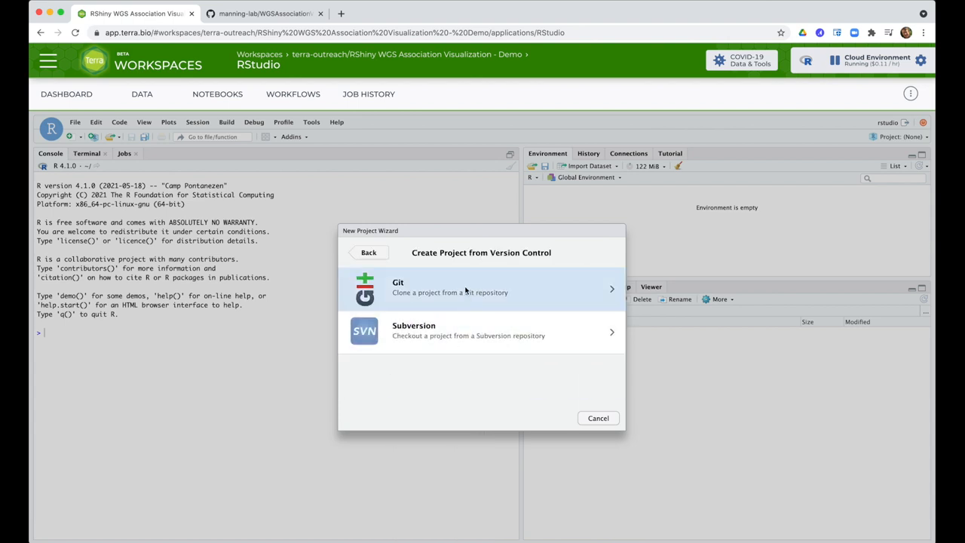
left_click(481, 286)
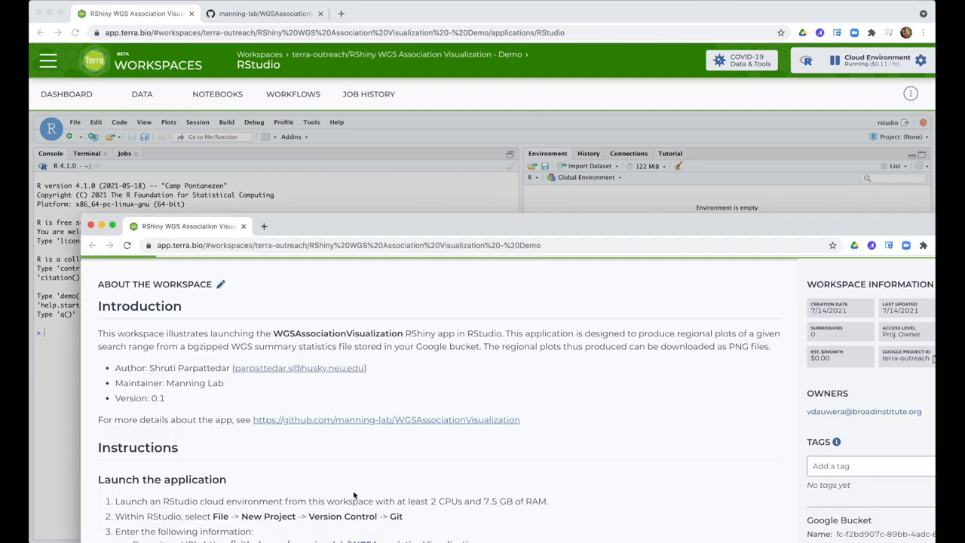
scroll("down", 3)
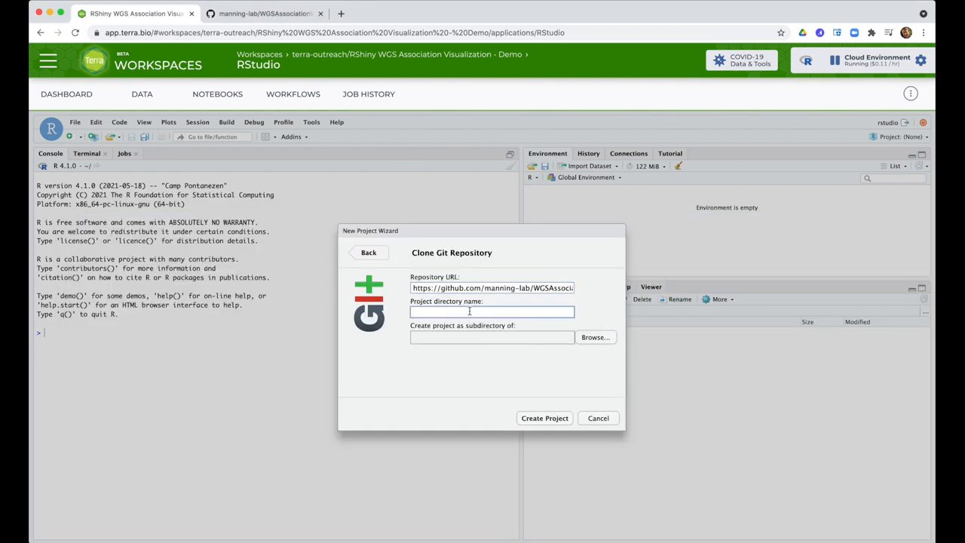
left_click(594, 338)
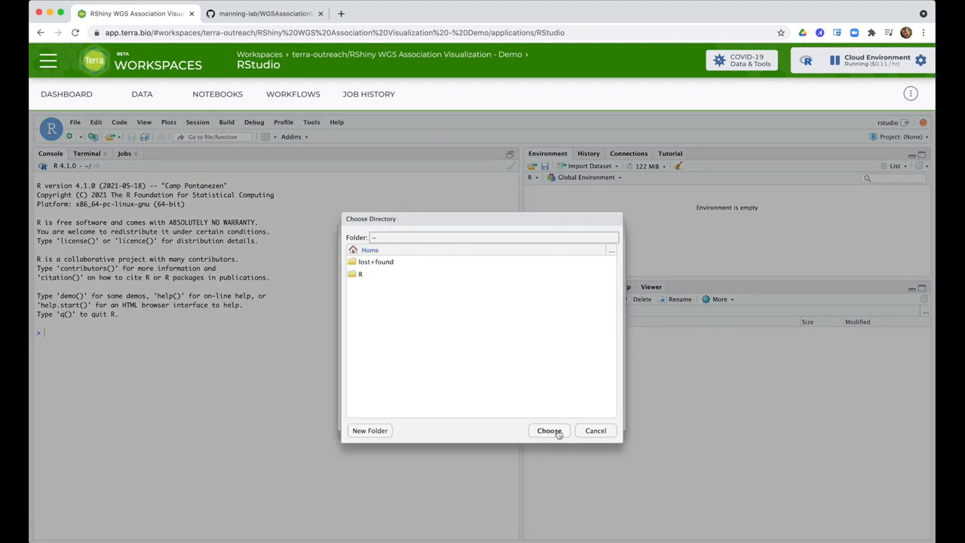
left_click(549, 431)
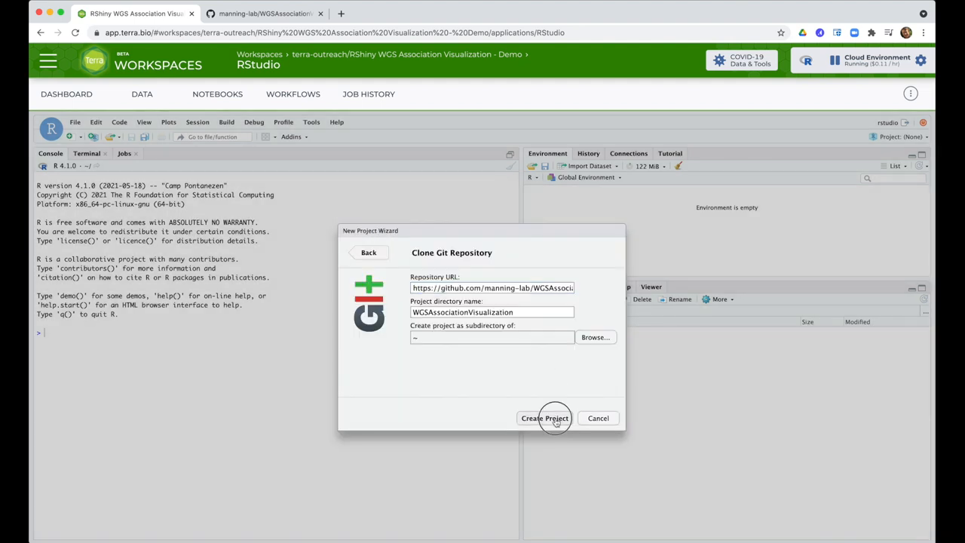
left_click(545, 417)
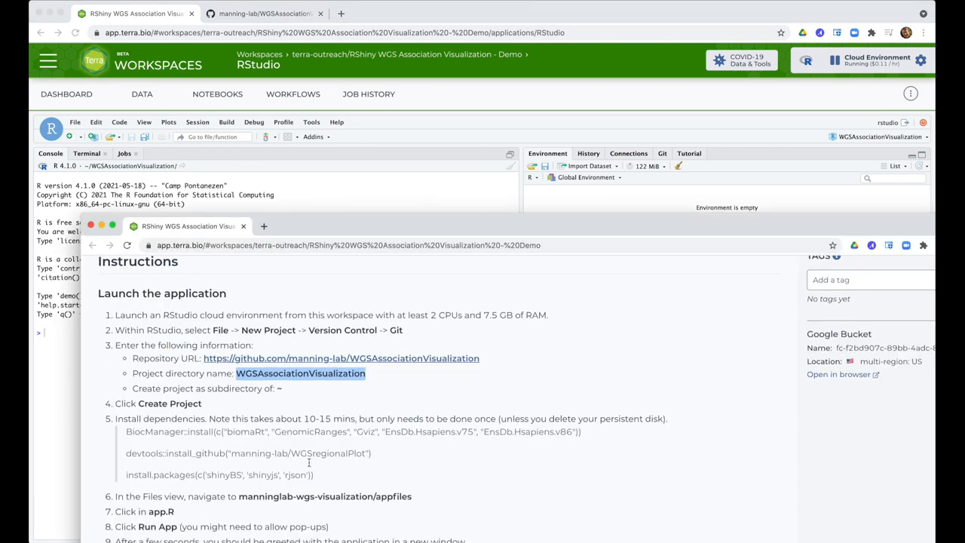
Step: Run BiocManager::install for biomaRt, GenomicRanges, Gviz, EnsDb.Hsapiens.v75 and the other app dependencies in the Console
scroll("down", 3)
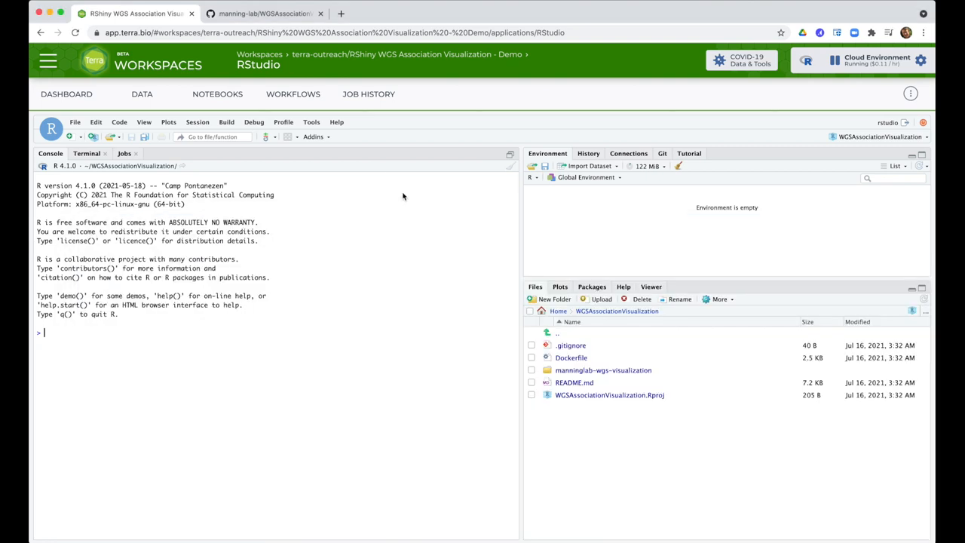
type("BiocManager::install(c(\"biomaRt\", \"GenomicRanges\", \"Gviz\", \"EnsDb.Hsapiens.v75\", \"EnsDb.Hsapiens.v86\"))")
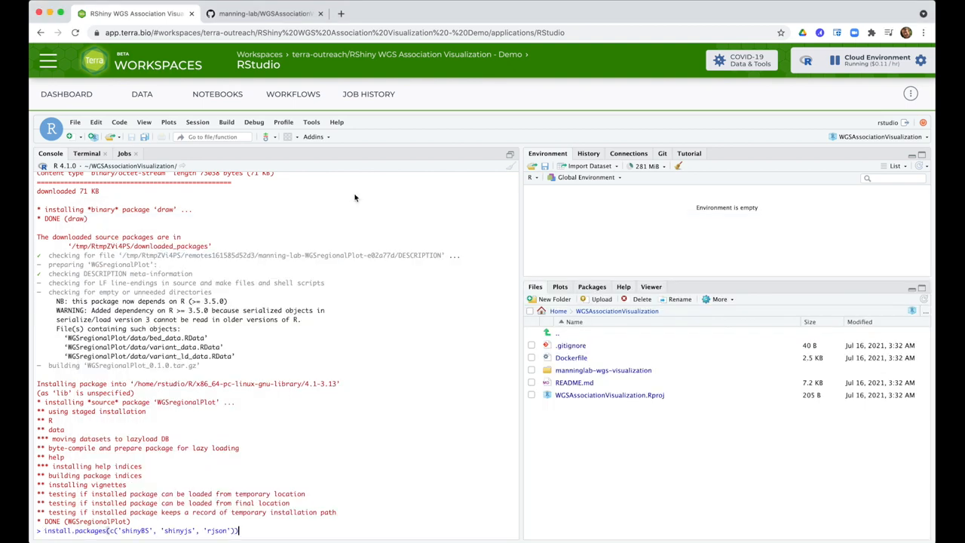
key("Return")
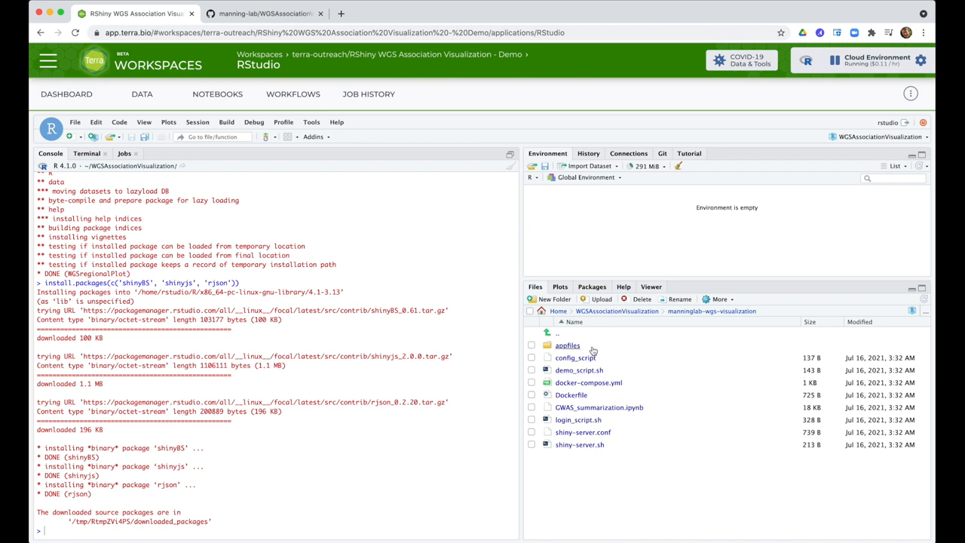
Step: Run the Shiny app from appfiles/app.R, serving it at 127.0.0.1:3838
left_click(567, 346)
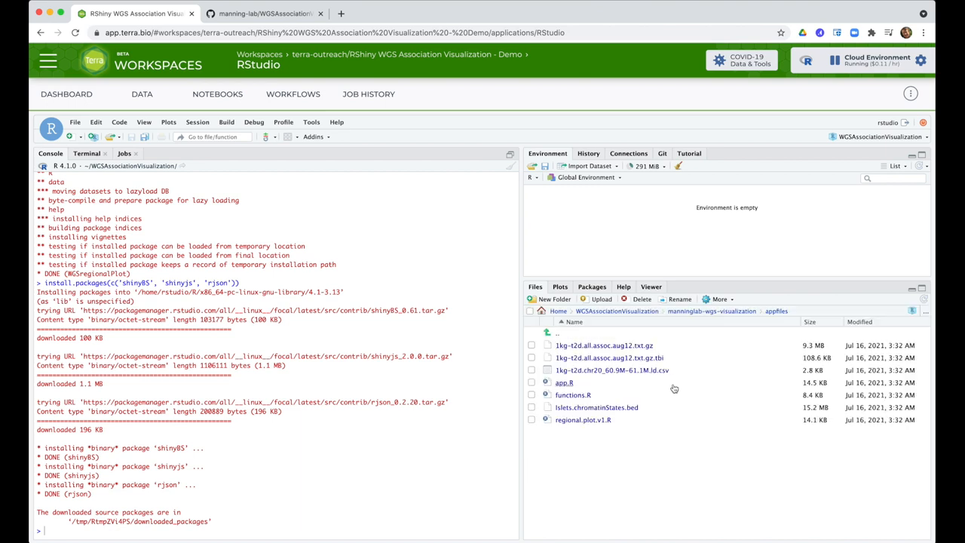
mouse_move(565, 389)
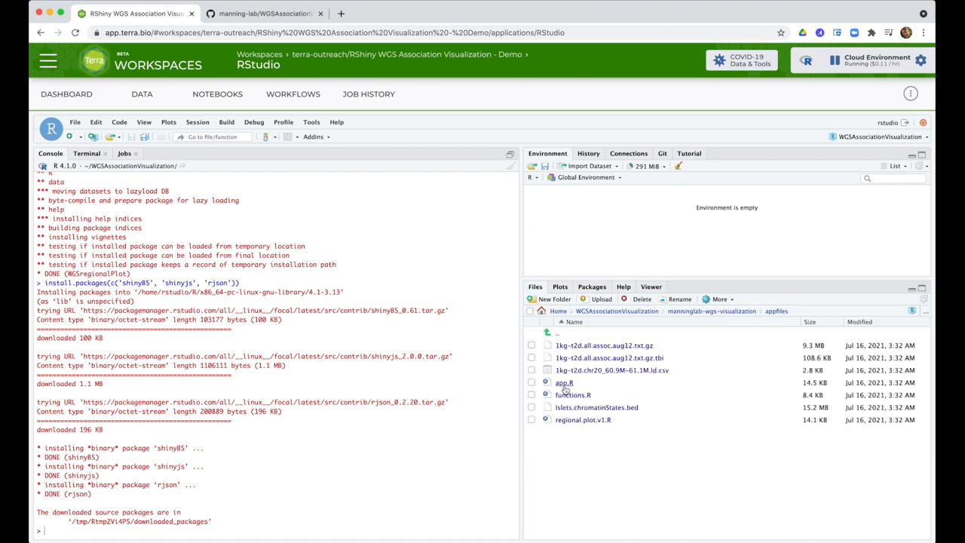
double_click(563, 383)
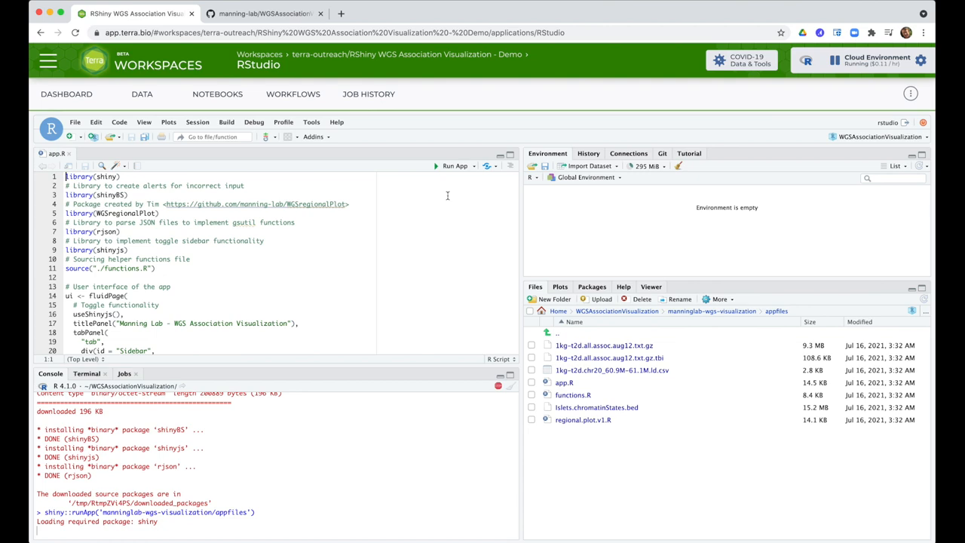
left_click(455, 165)
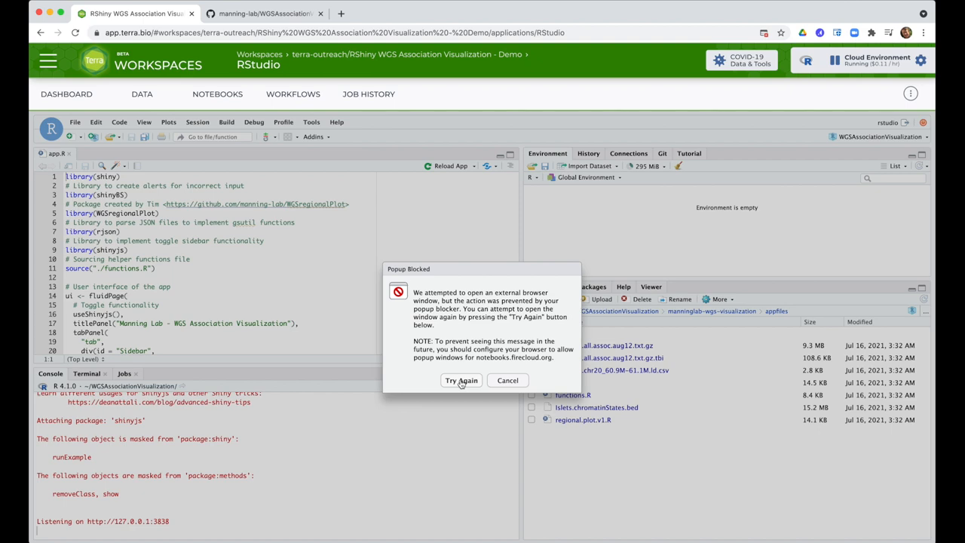
left_click(461, 380)
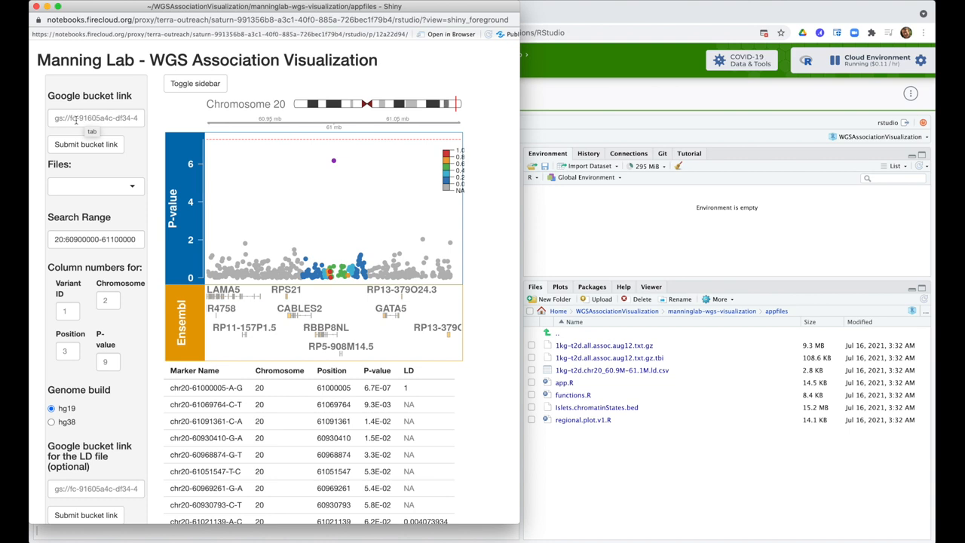
mouse_move(128, 130)
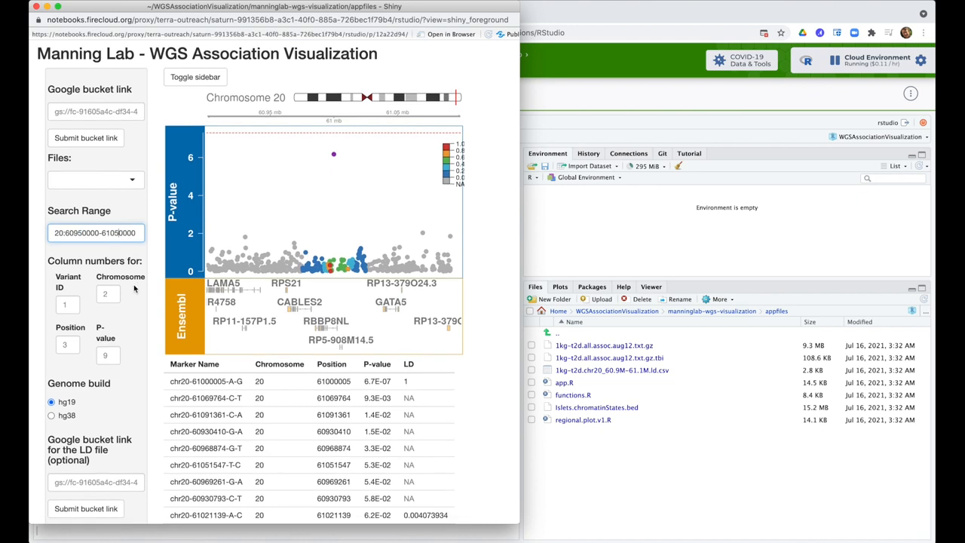
scroll("down", 3)
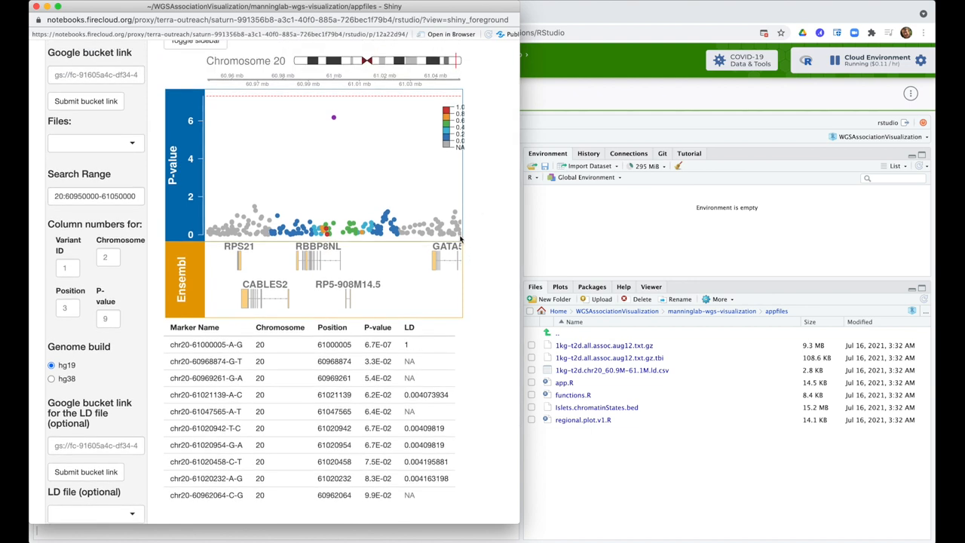
mouse_move(478, 283)
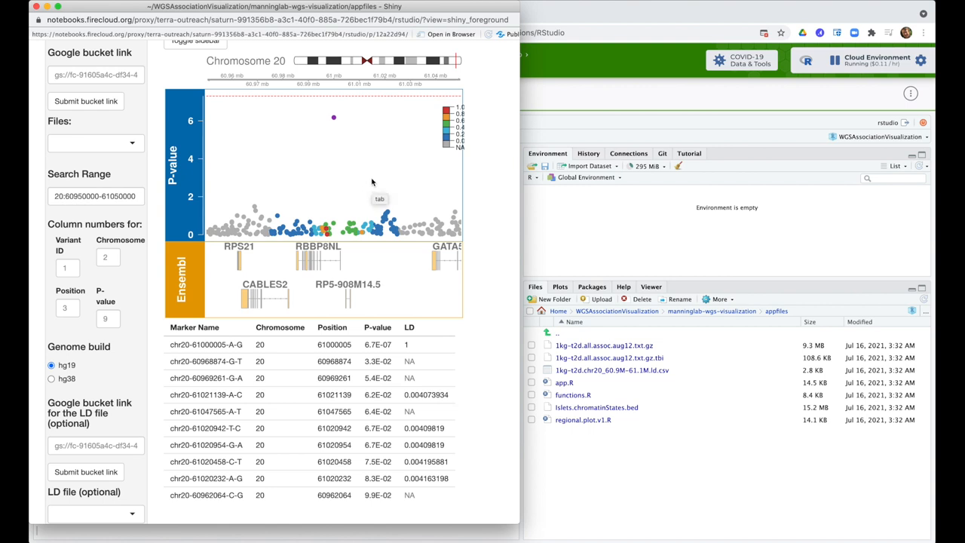
scroll("up", 3)
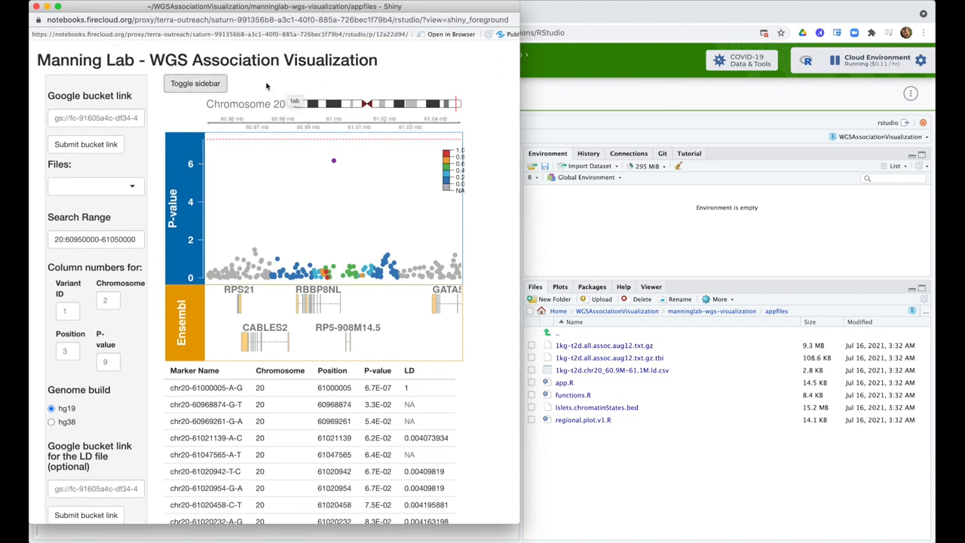